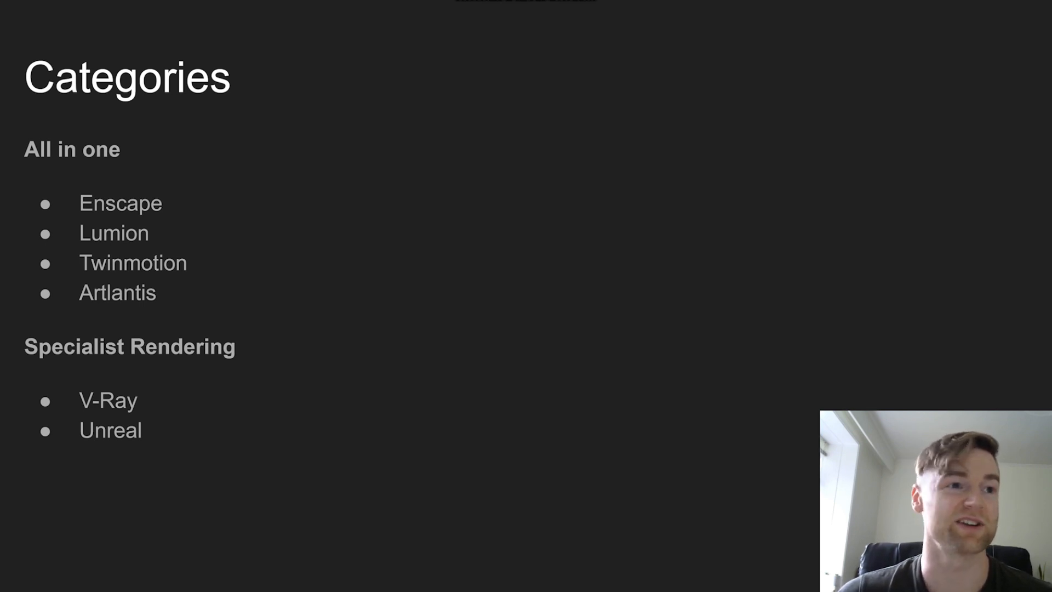
key("Right")
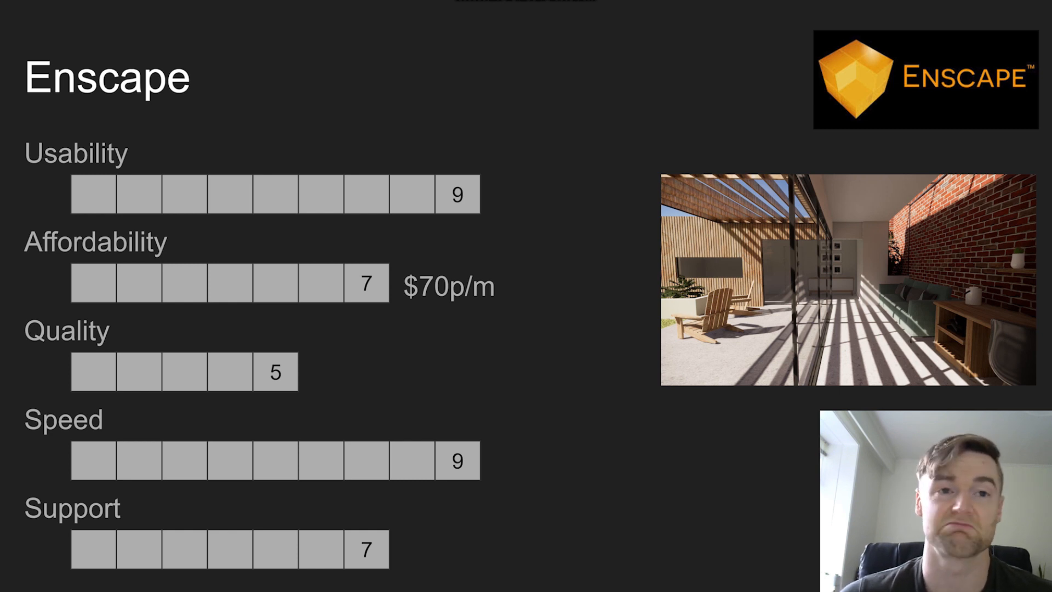
key("Right")
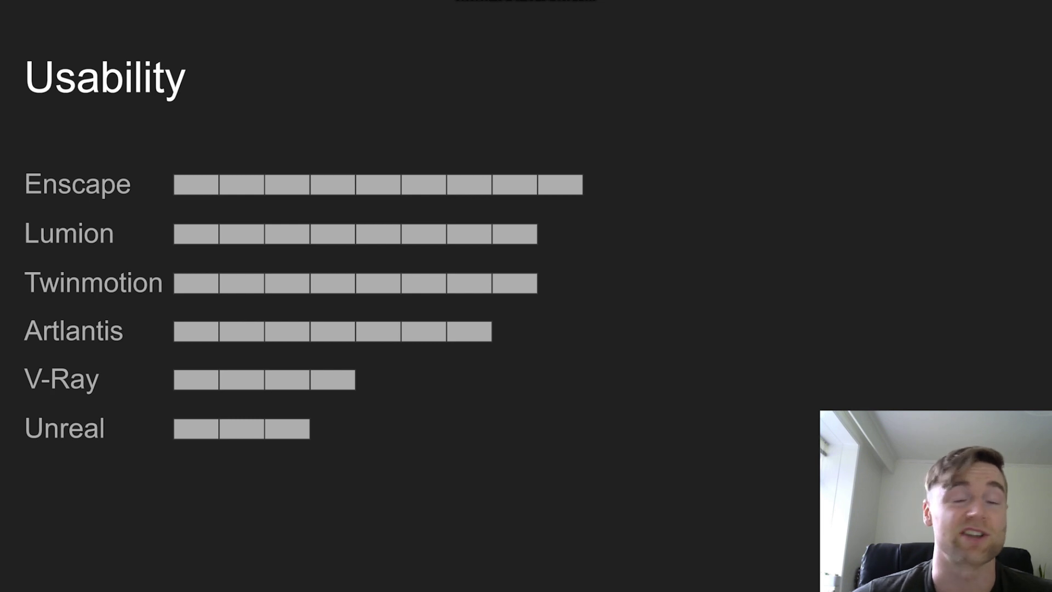
key("Right")
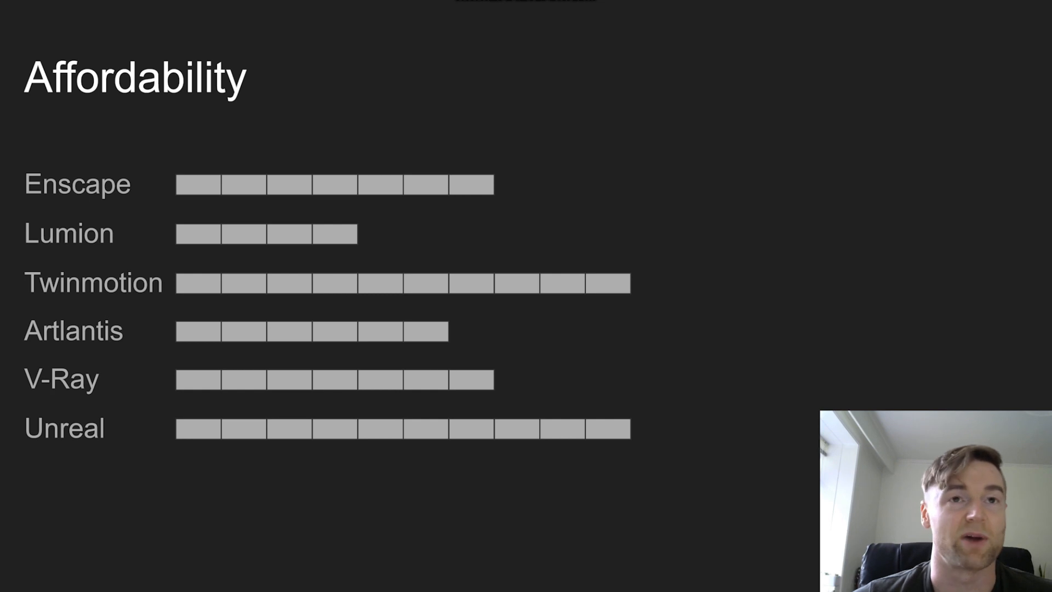
key("right")
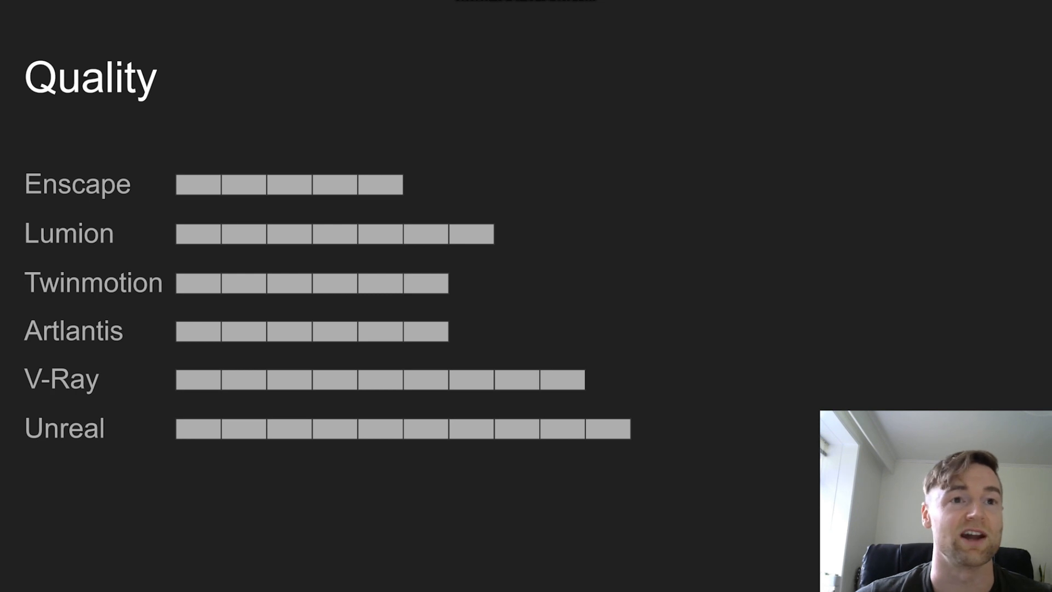